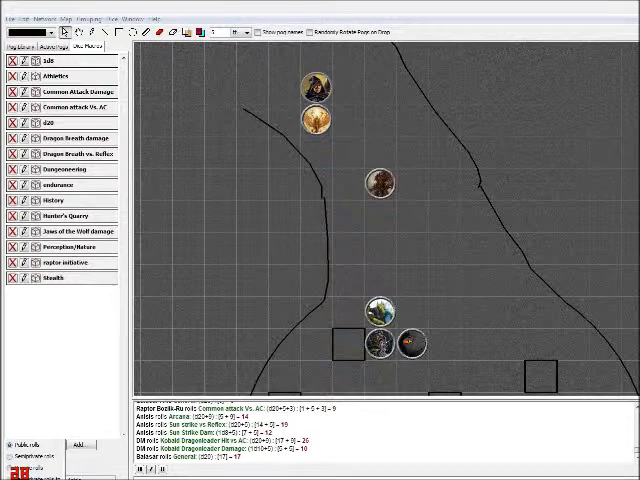
{"action": "mouse_move", "coordinate": [231, 327]}
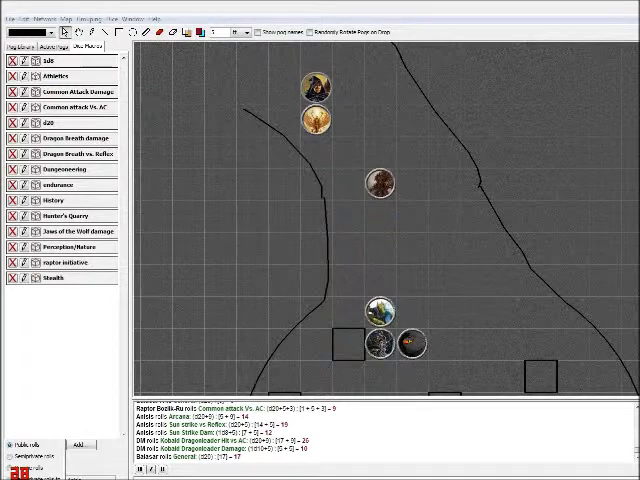
{"action": "mouse_move", "coordinate": [410, 313]}
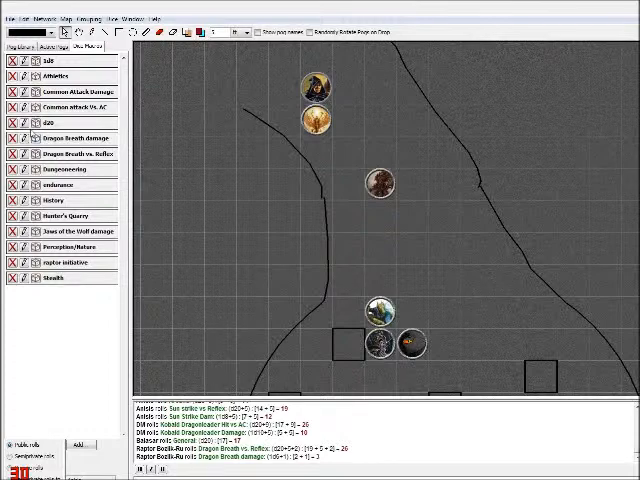
{"action": "mouse_move", "coordinate": [157, 216]}
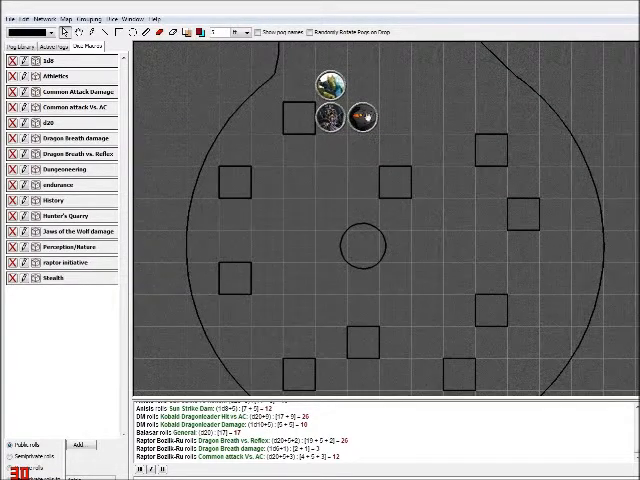
Drag the dark token into the chamber beside the central circle
{"action": "left_click_drag", "start_coordinate": [366, 118], "coordinate": [393, 150]}
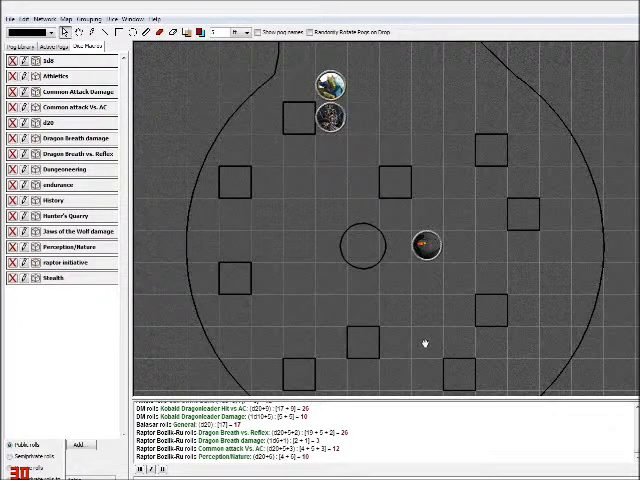
{"action": "mouse_move", "coordinate": [470, 343]}
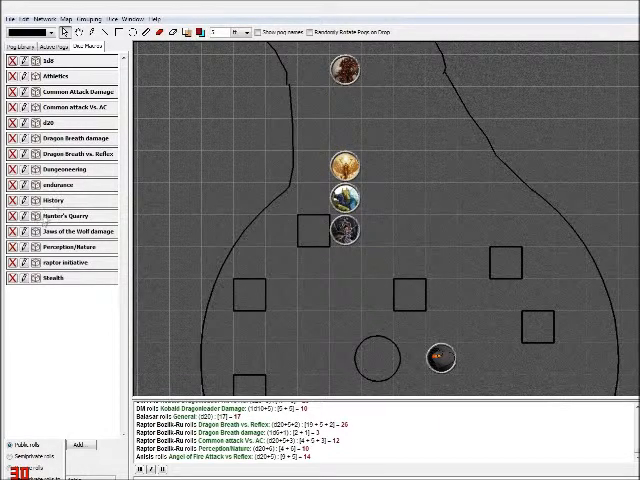
Move the Raptor token back up the corridor beside the other party tokens
{"action": "scroll", "scroll_direction": "down", "scroll_amount": 3}
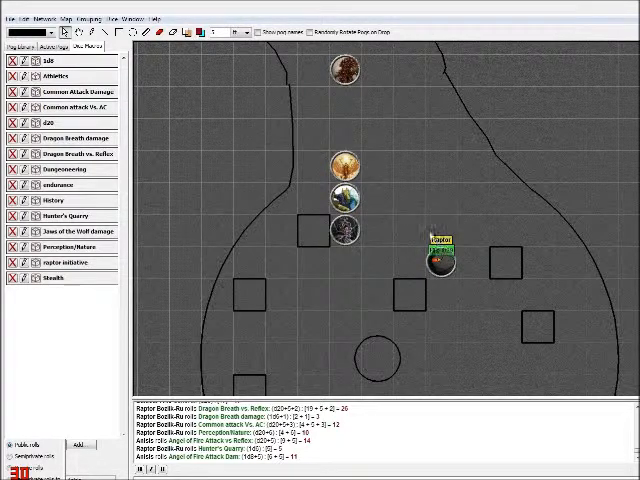
{"action": "left_click_drag", "start_coordinate": [435, 258], "coordinate": [405, 227]}
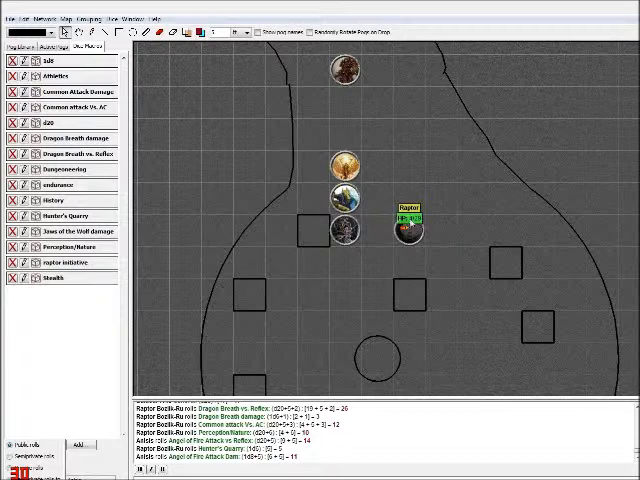
{"action": "left_click_drag", "start_coordinate": [408, 228], "coordinate": [375, 197]}
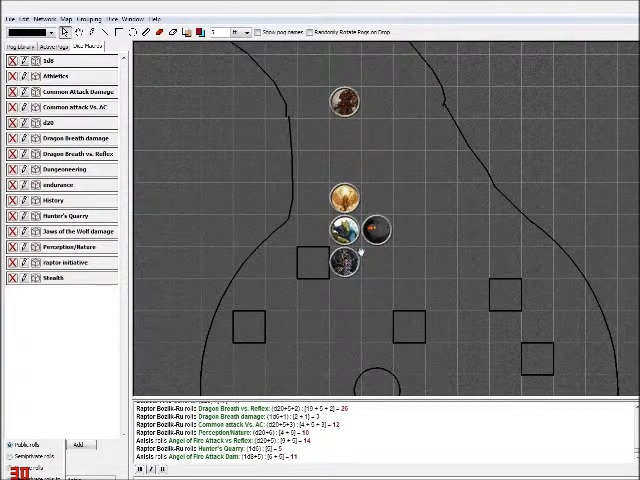
{"action": "mouse_move", "coordinate": [343, 225]}
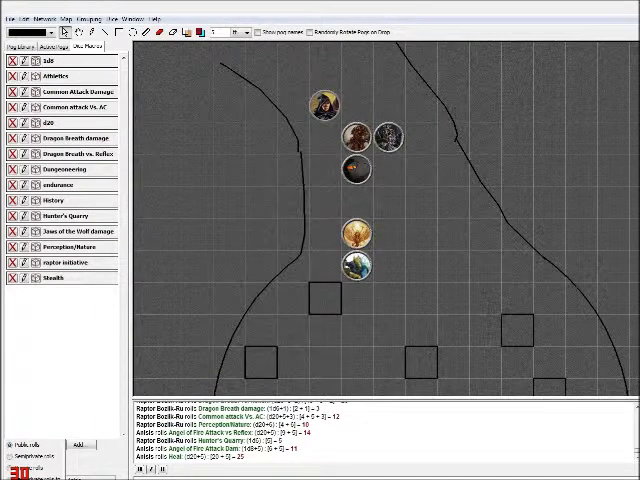
{"action": "mouse_move", "coordinate": [273, 190]}
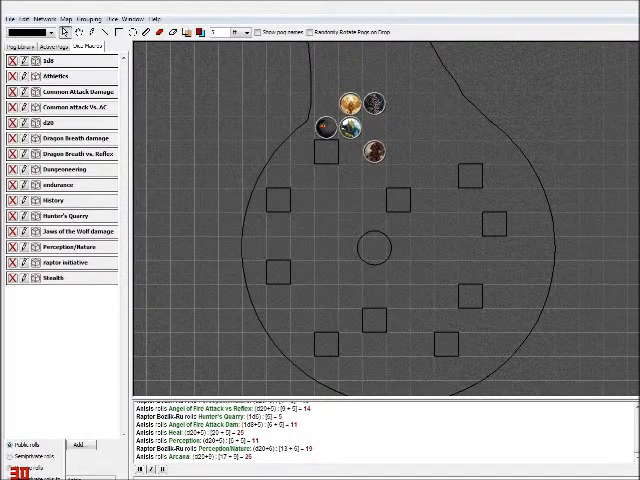
{"action": "mouse_move", "coordinate": [497, 193]}
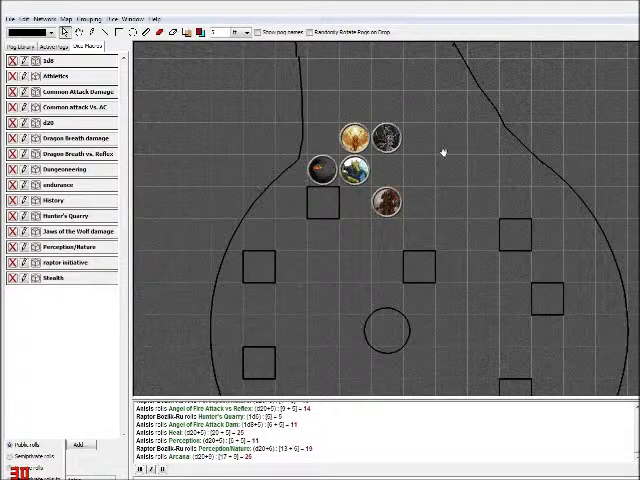
{"action": "mouse_move", "coordinate": [396, 165]}
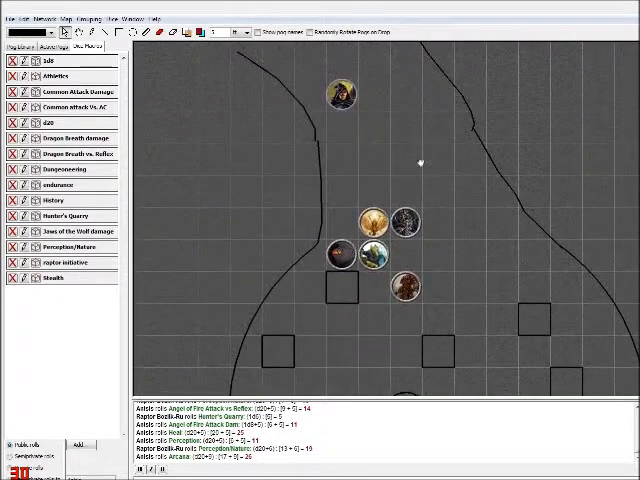
{"action": "mouse_move", "coordinate": [471, 190]}
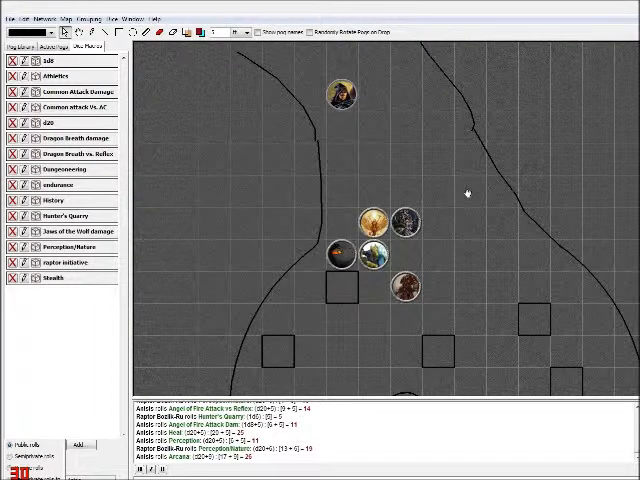
{"action": "mouse_move", "coordinate": [459, 230]}
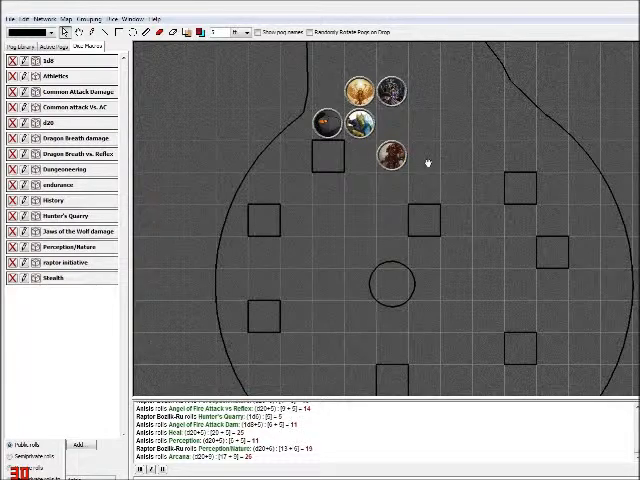
{"action": "mouse_move", "coordinate": [428, 162]}
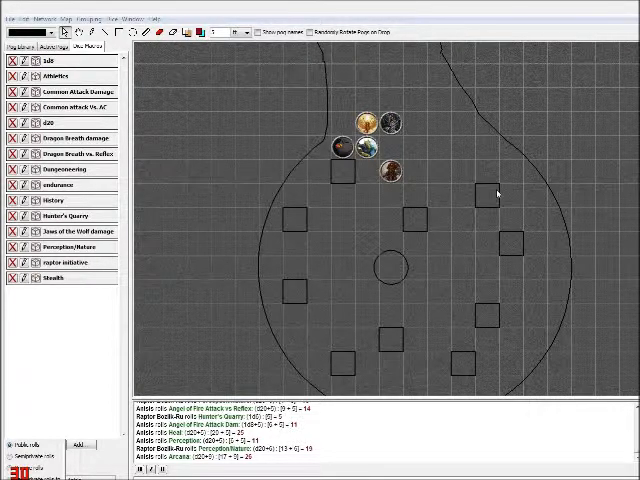
{"action": "mouse_move", "coordinate": [545, 310]}
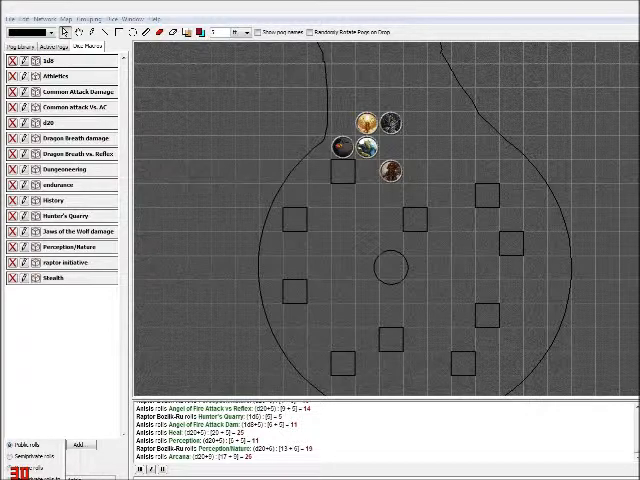
{"action": "mouse_move", "coordinate": [538, 199]}
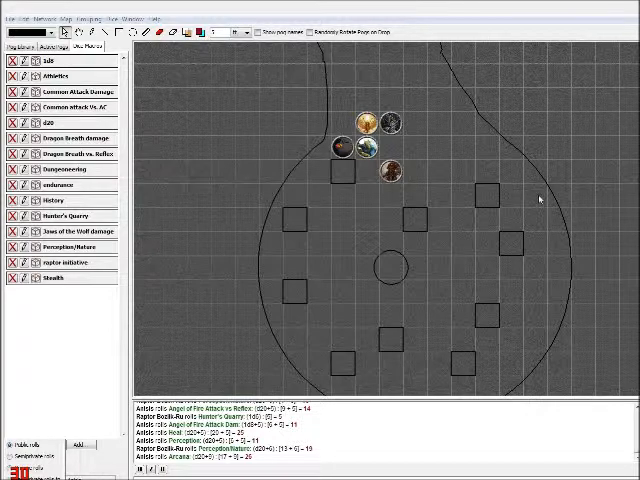
{"action": "mouse_move", "coordinate": [488, 190]}
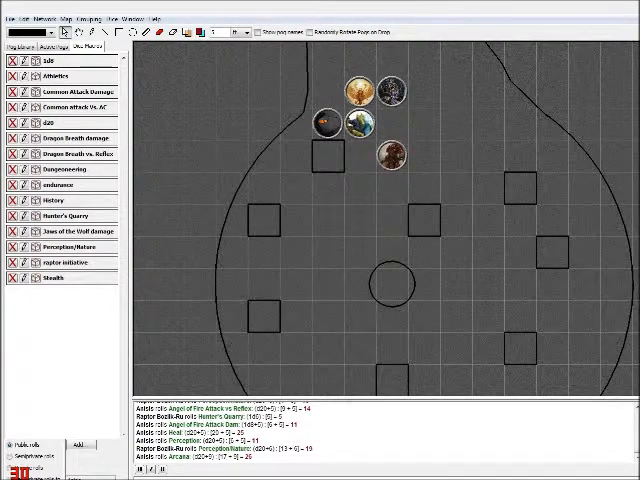
{"action": "mouse_move", "coordinate": [442, 271]}
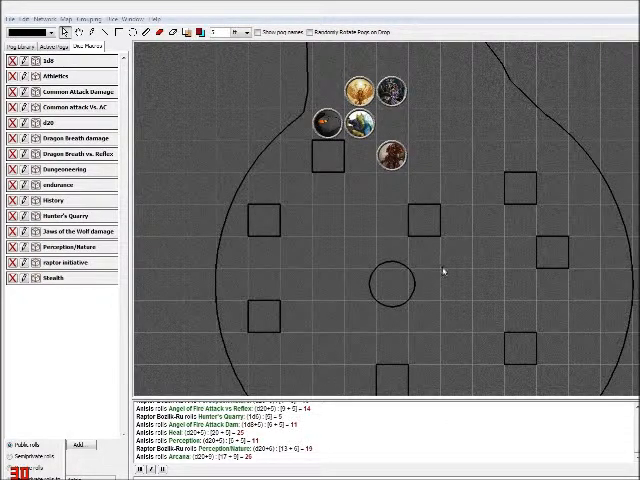
{"action": "mouse_move", "coordinate": [210, 350]}
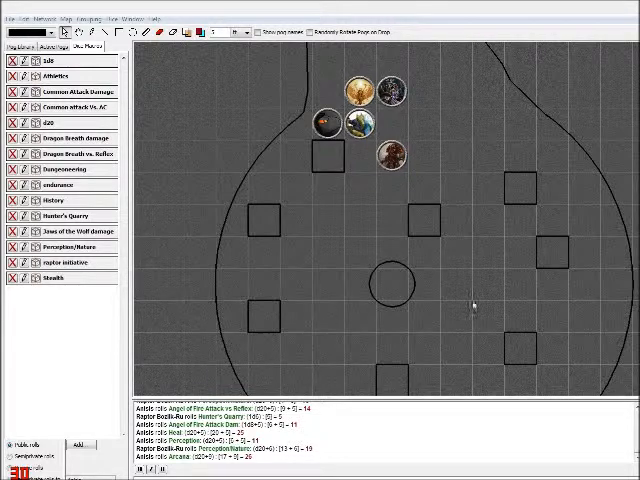
{"action": "mouse_move", "coordinate": [333, 298]}
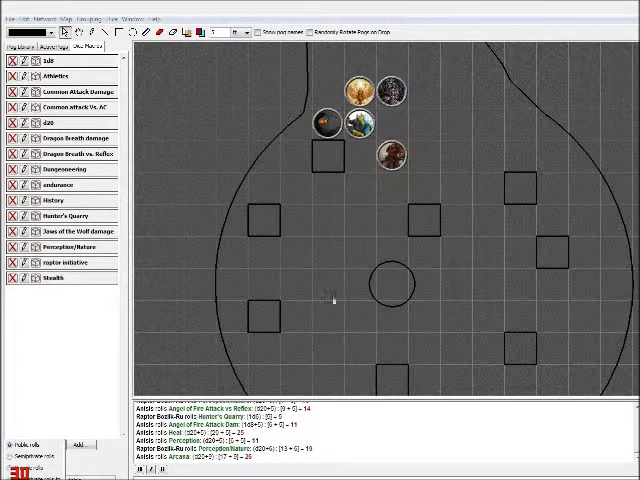
{"action": "mouse_move", "coordinate": [313, 358]}
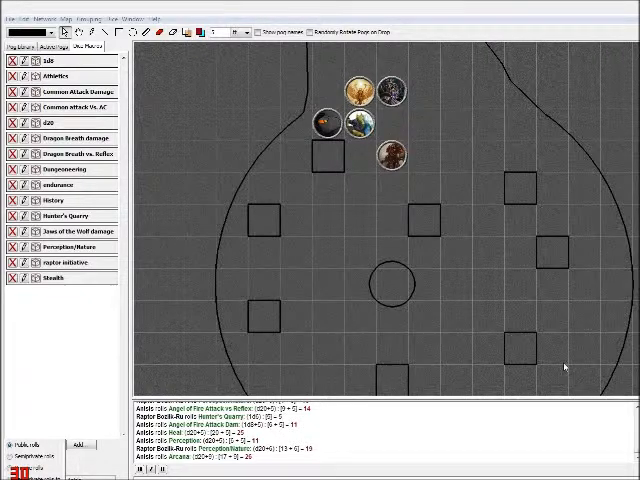
{"action": "mouse_move", "coordinate": [337, 322]}
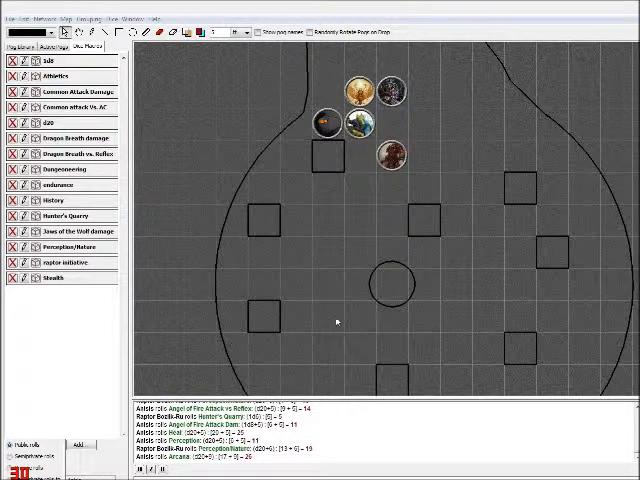
{"action": "mouse_move", "coordinate": [325, 261]}
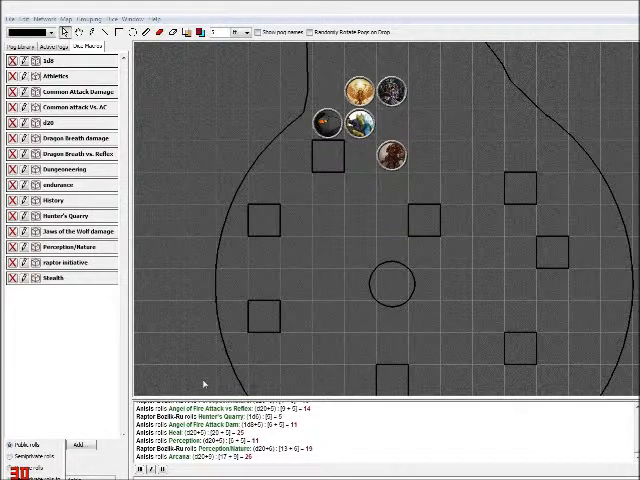
{"action": "mouse_move", "coordinate": [188, 358]}
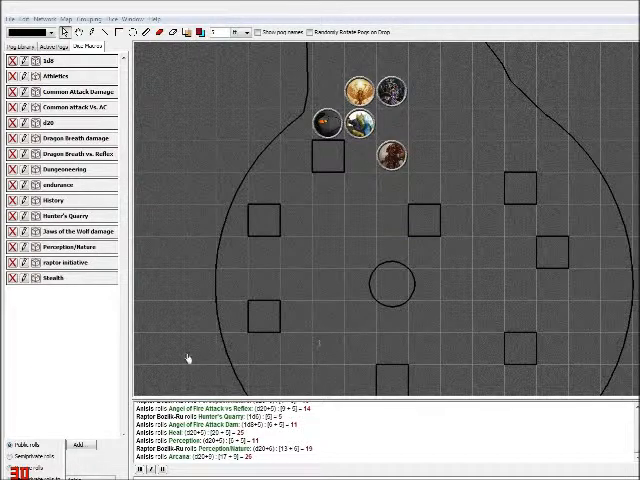
{"action": "mouse_move", "coordinate": [510, 268]}
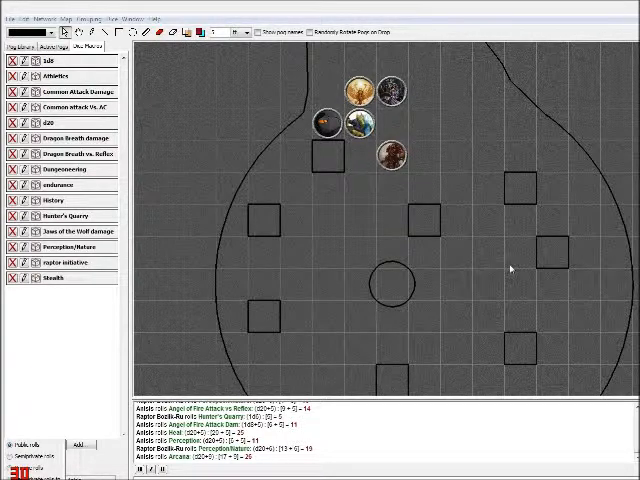
{"action": "mouse_move", "coordinate": [452, 105]}
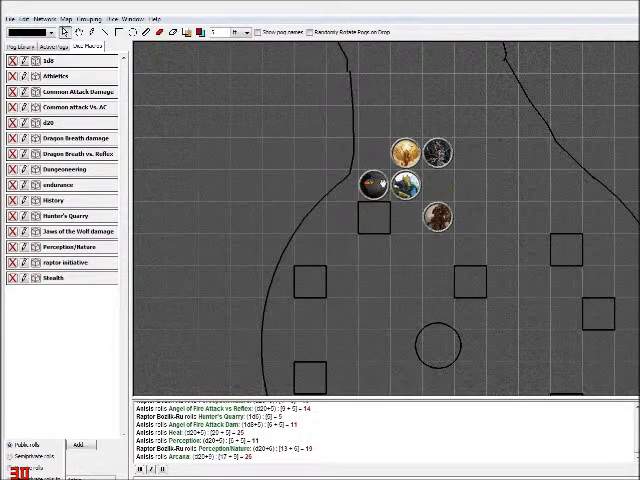
{"action": "mouse_move", "coordinate": [407, 206]}
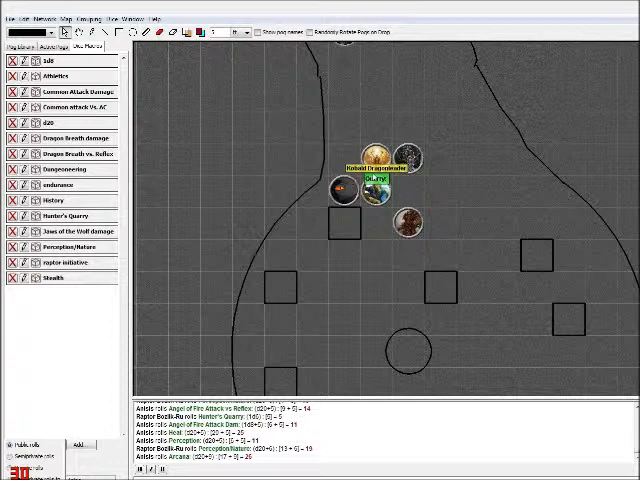
{"action": "right_click", "coordinate": [372, 190]}
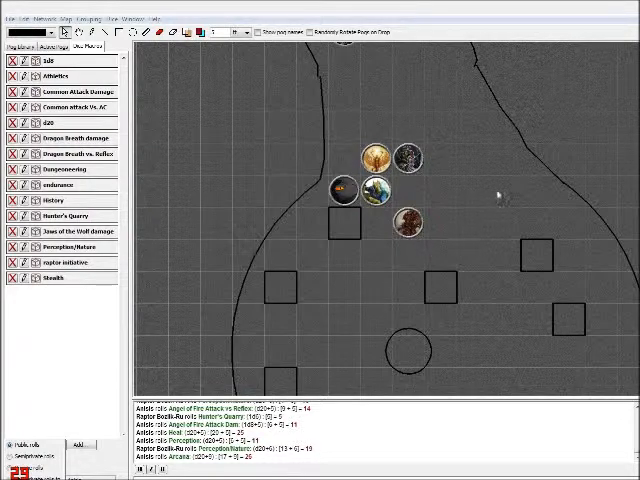
{"action": "mouse_move", "coordinate": [500, 262]}
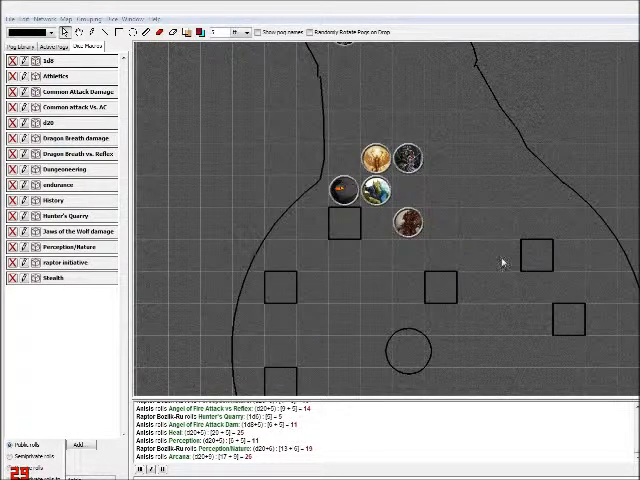
{"action": "mouse_move", "coordinate": [438, 205]}
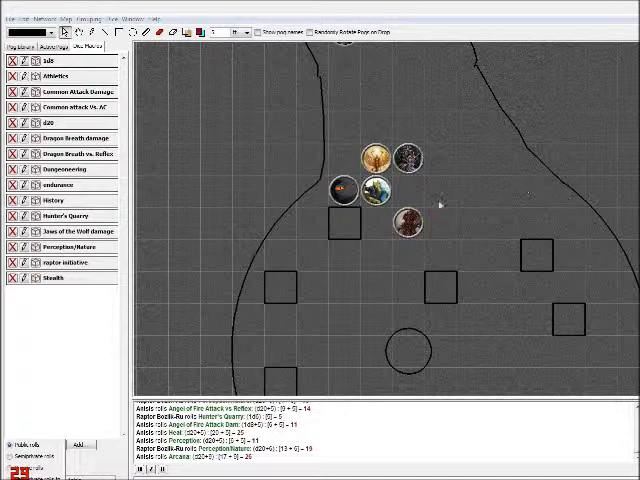